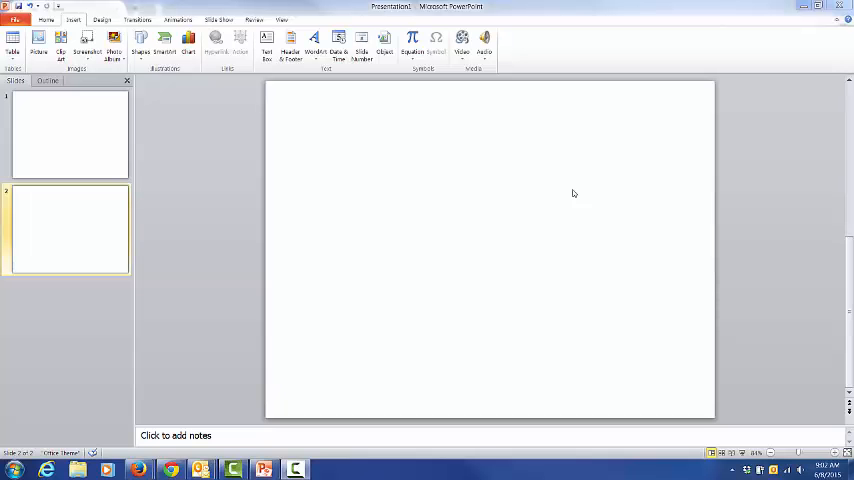
mouse_move(516, 196)
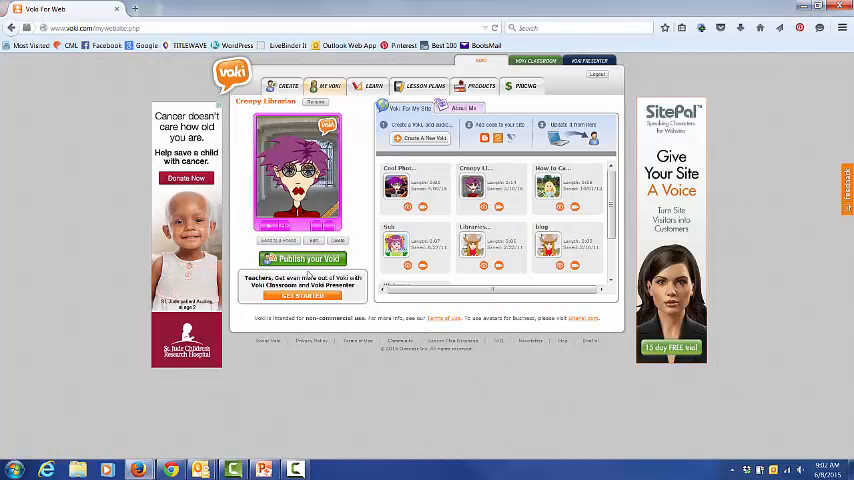
Copy the Voki character's pickup link from Share and paste it onto slide 2.
click(304, 260)
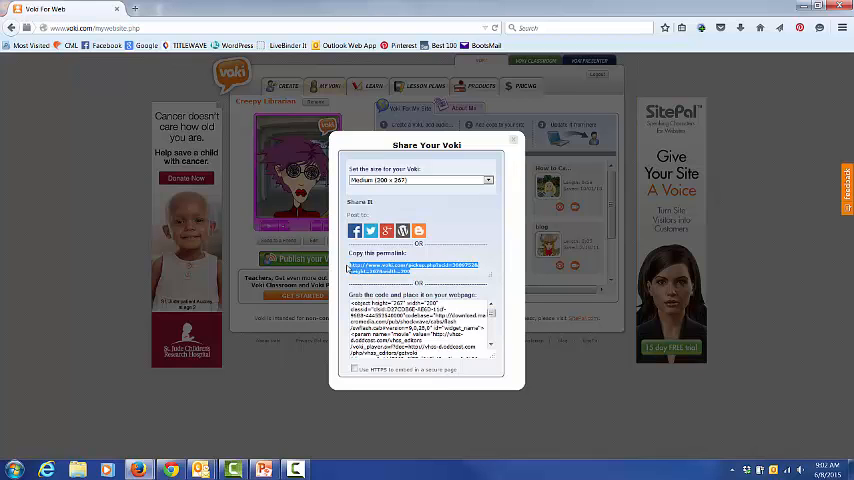
right_click(410, 268)
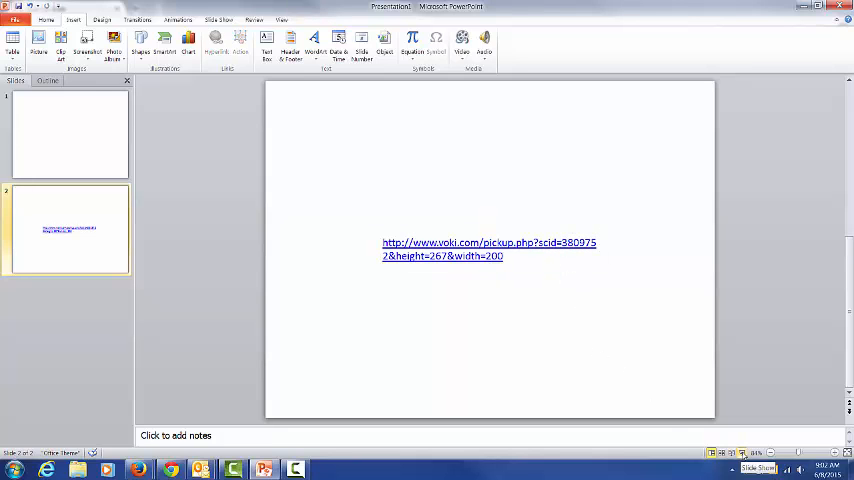
Delete the pasted Voki URL text box so slide 2 is blank again.
click(488, 242)
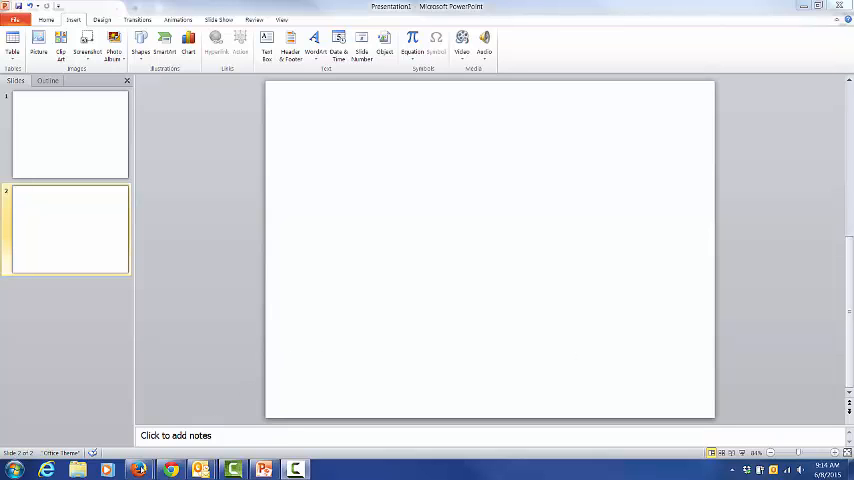
Launch Snipping Tool from Start and snip the Voki character card from the page.
click(172, 468)
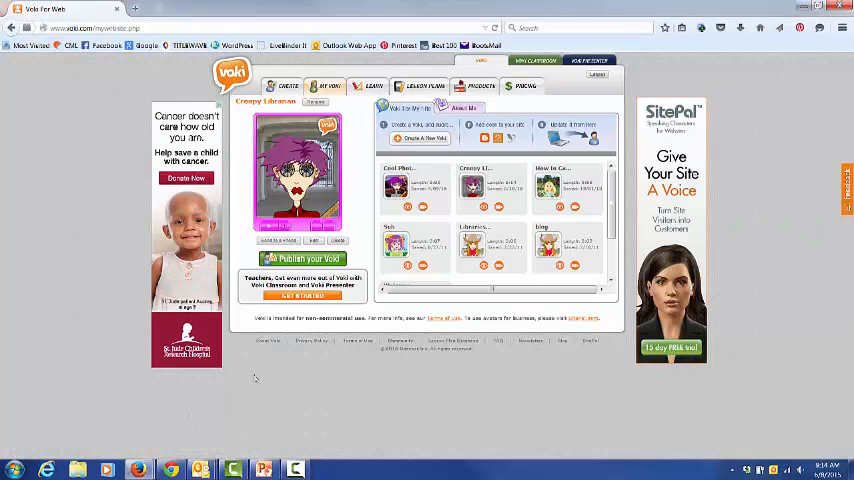
click(14, 468)
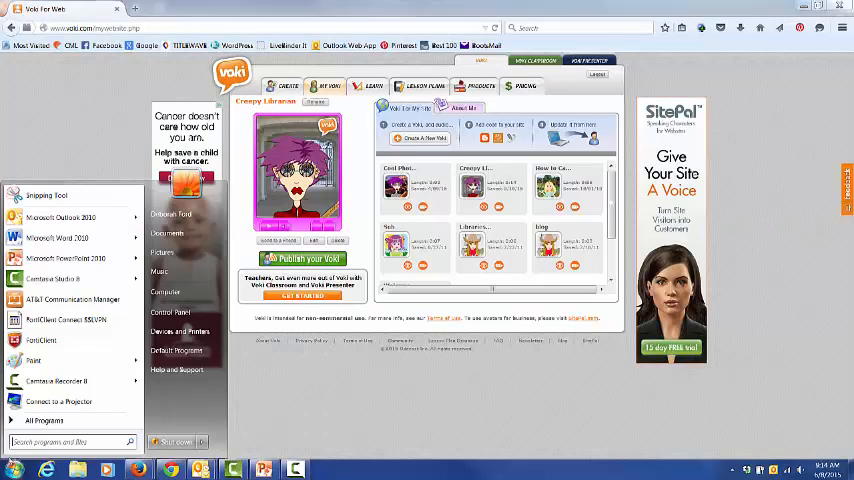
click(12, 468)
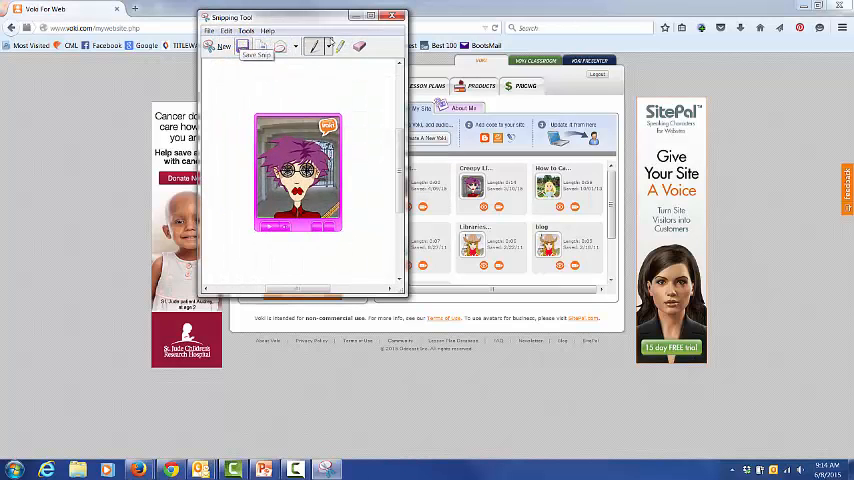
Paste the captured character image onto slide 2 as a picture.
click(392, 16)
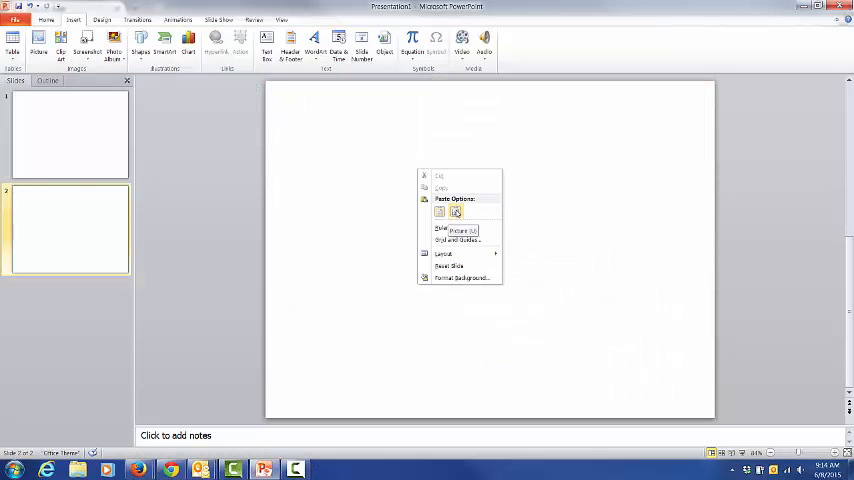
click(440, 212)
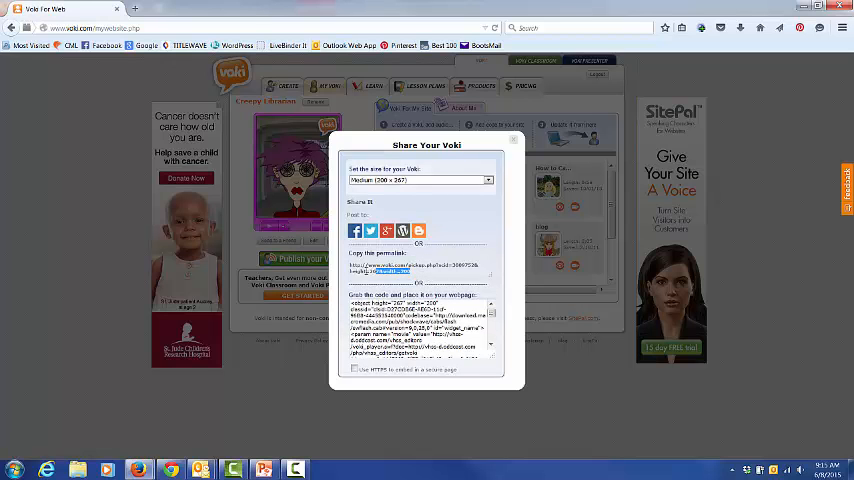
Copy the Voki pickup link again from the Share Your Voki window.
right_click(410, 268)
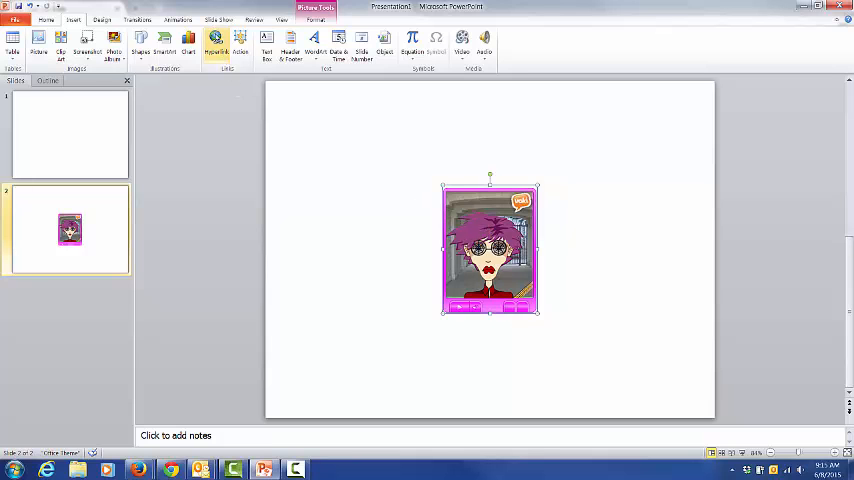
Hyperlink the character picture to the Voki pickup URL and start the slideshow with F5.
click(216, 42)
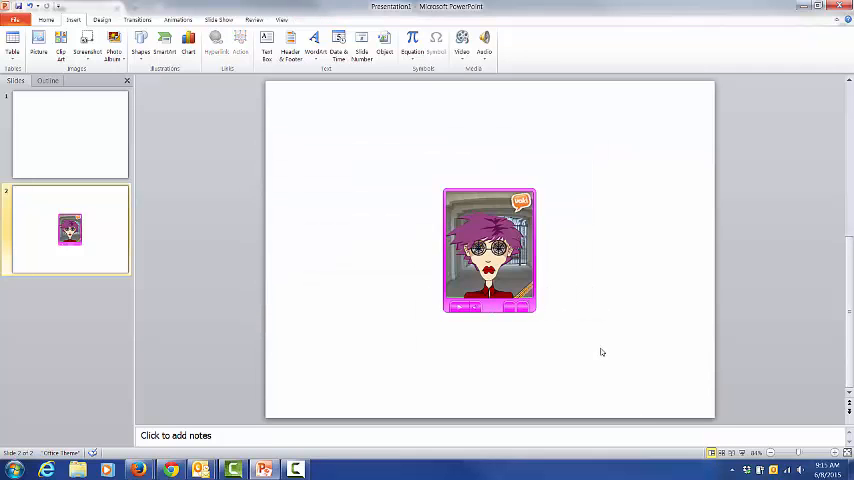
key(F5)
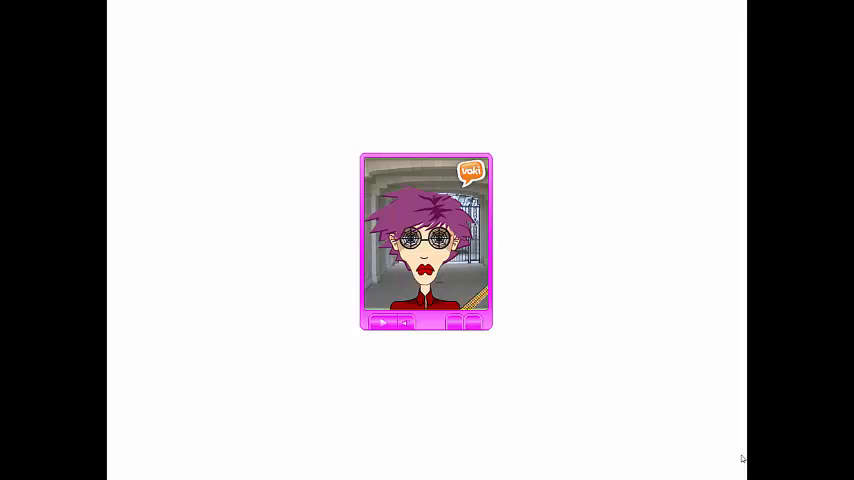